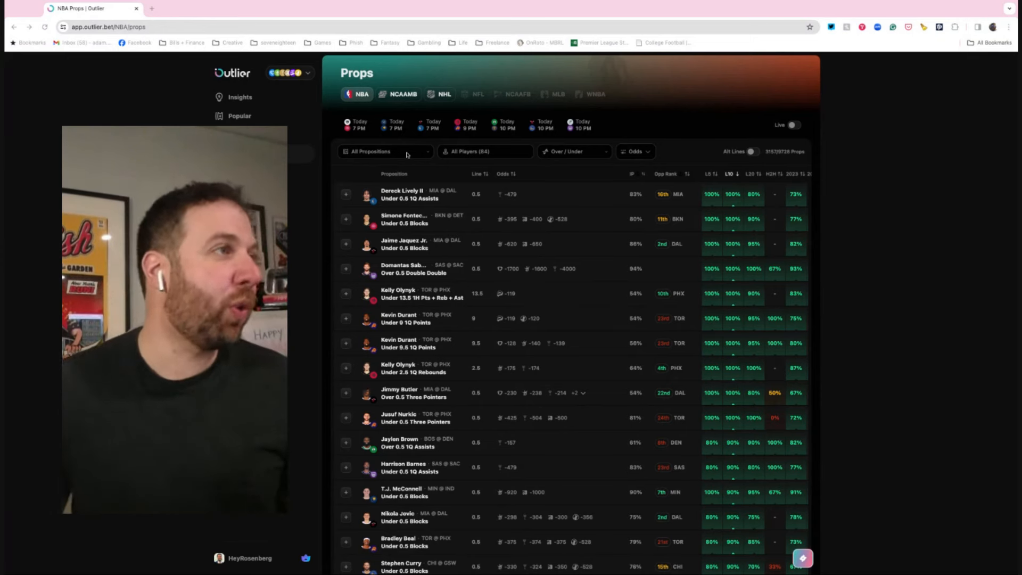
Step: Filter the NBA props list to the Points proposition category only
{"action": "left_click", "coordinate": [384, 152]}
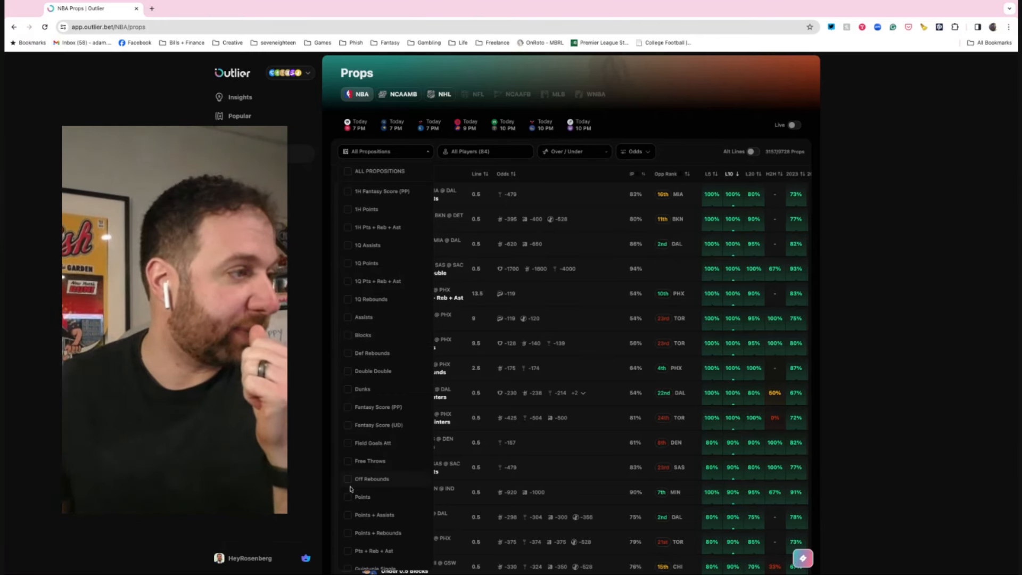
{"action": "left_click", "coordinate": [362, 497]}
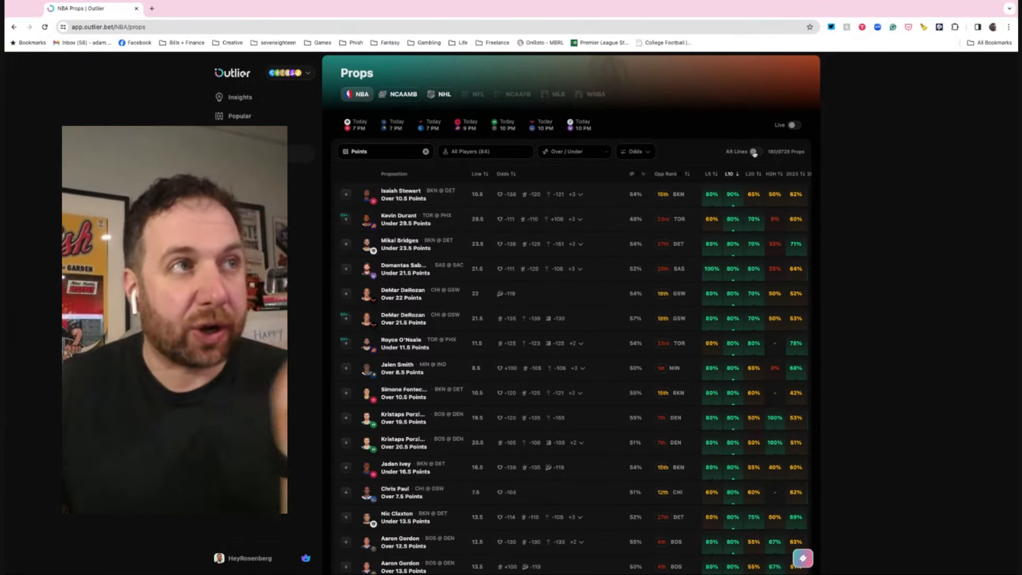
Step: Include alternate lines and keep only Over props, then bring up the odds range filter
{"action": "left_click", "coordinate": [753, 151]}
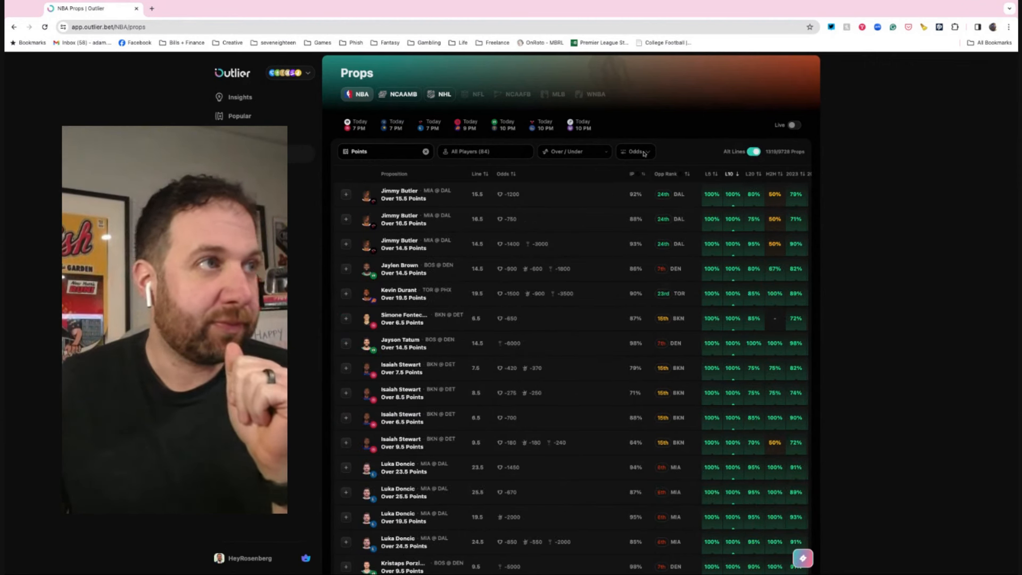
{"action": "left_click", "coordinate": [573, 151]}
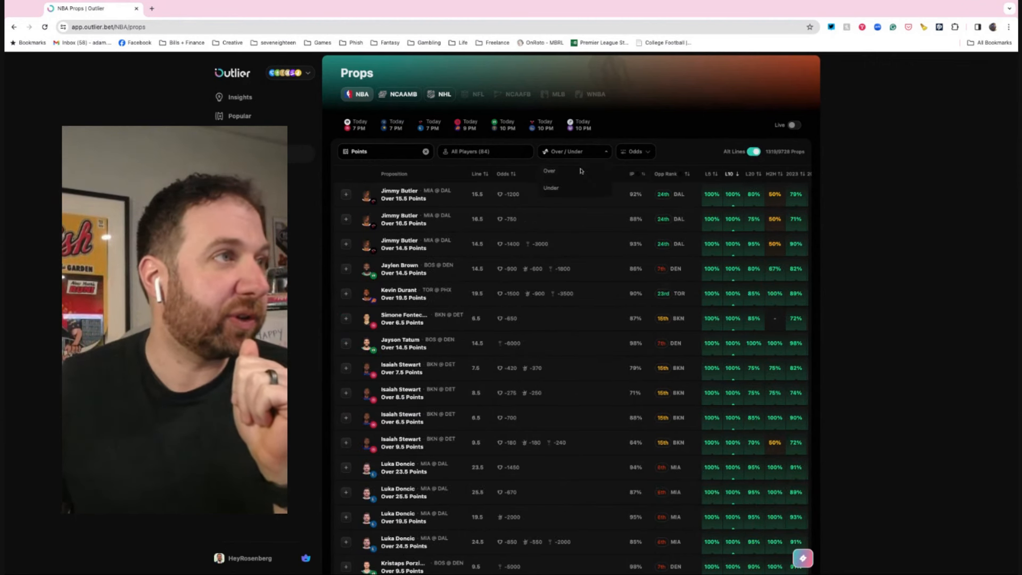
{"action": "left_click", "coordinate": [549, 170]}
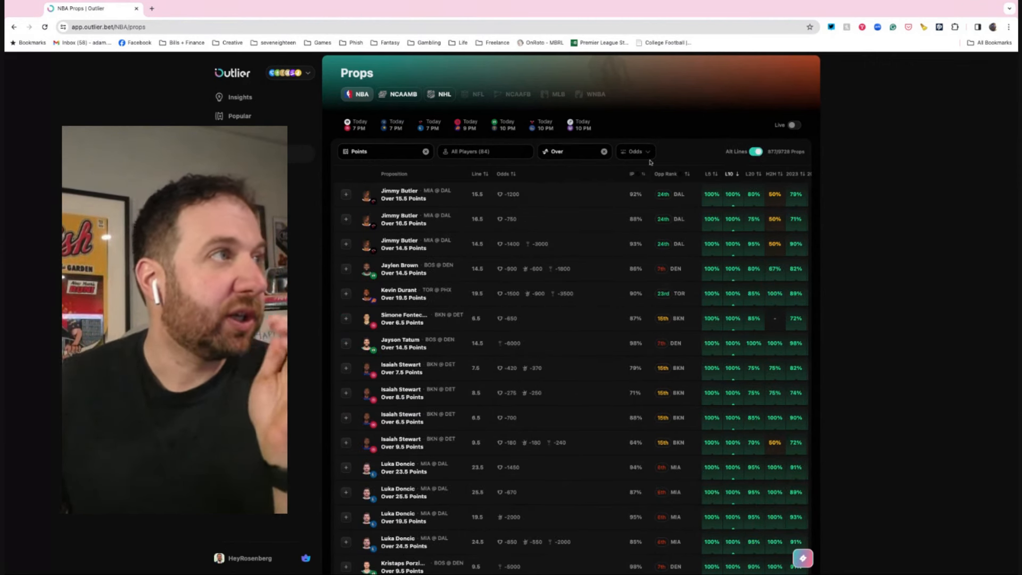
{"action": "mouse_move", "coordinate": [665, 174]}
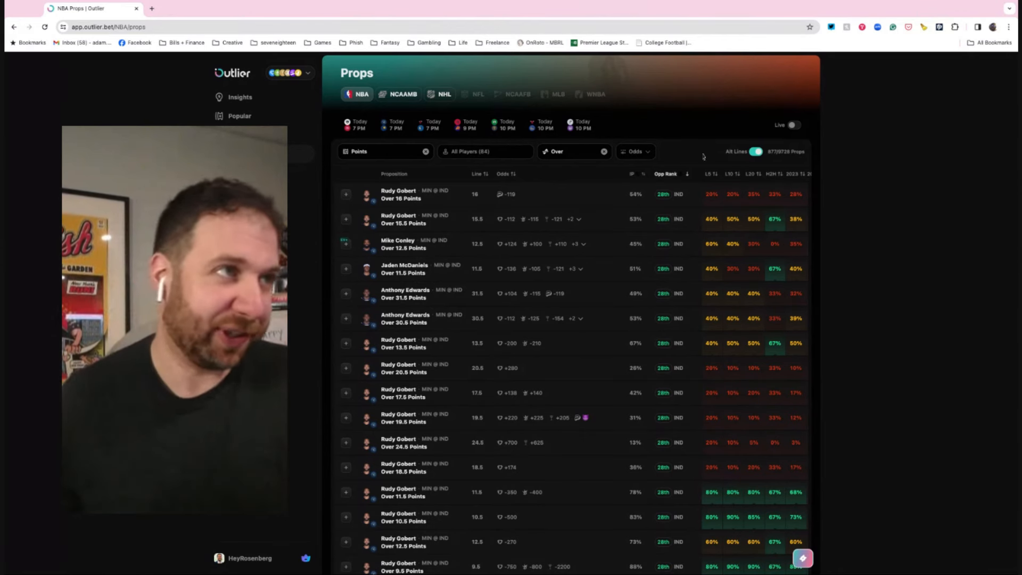
{"action": "left_click", "coordinate": [633, 152]}
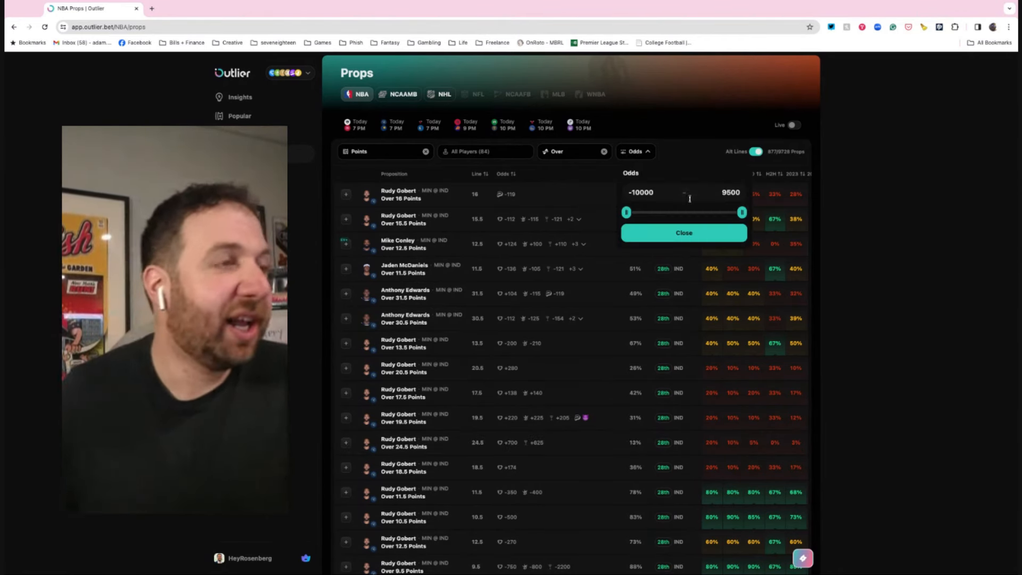
Step: Set the odds filter minimum to +100 so only plus-money Over Points props remain
{"action": "left_click_drag", "start_coordinate": [626, 212], "coordinate": [632, 211]}
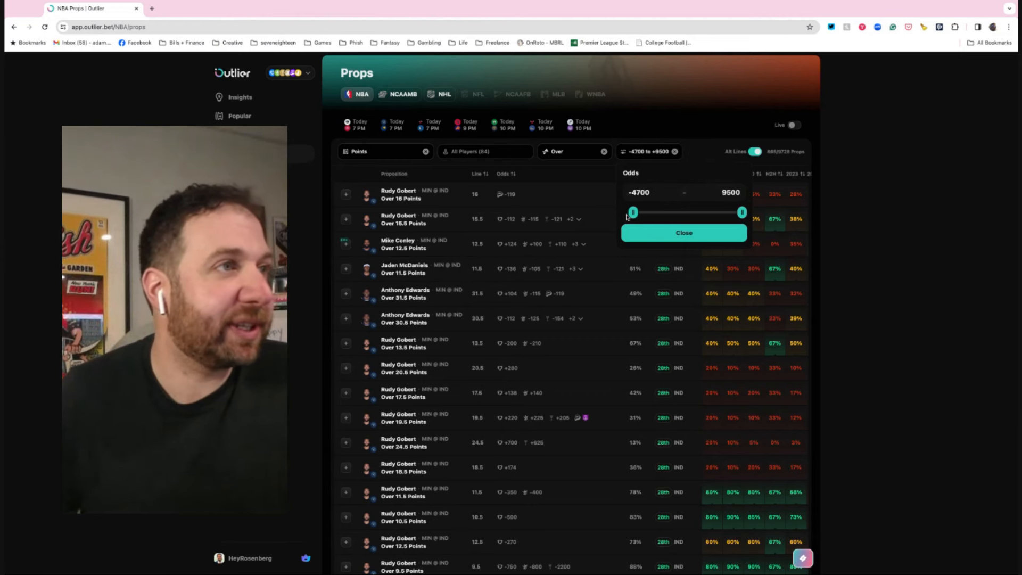
{"action": "left_click_drag", "start_coordinate": [632, 211], "coordinate": [667, 212]}
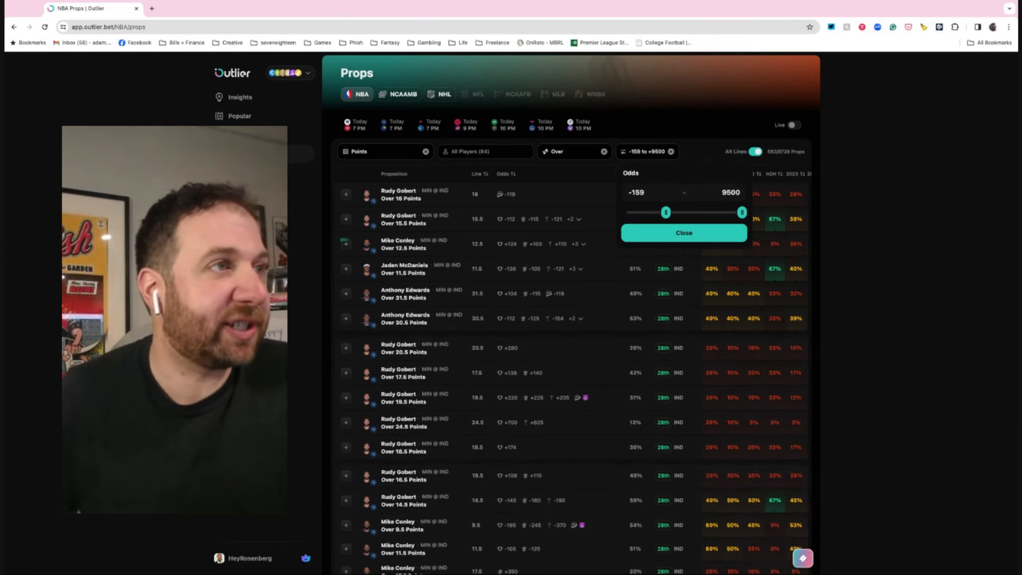
{"action": "left_click_drag", "start_coordinate": [667, 213], "coordinate": [677, 213]}
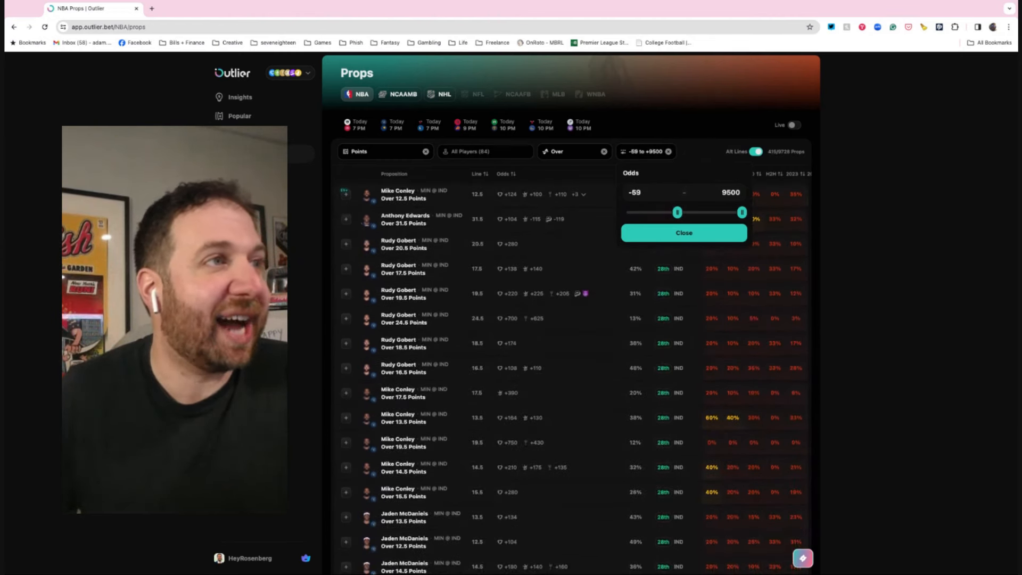
{"action": "left_click_drag", "start_coordinate": [676, 212], "coordinate": [683, 212]}
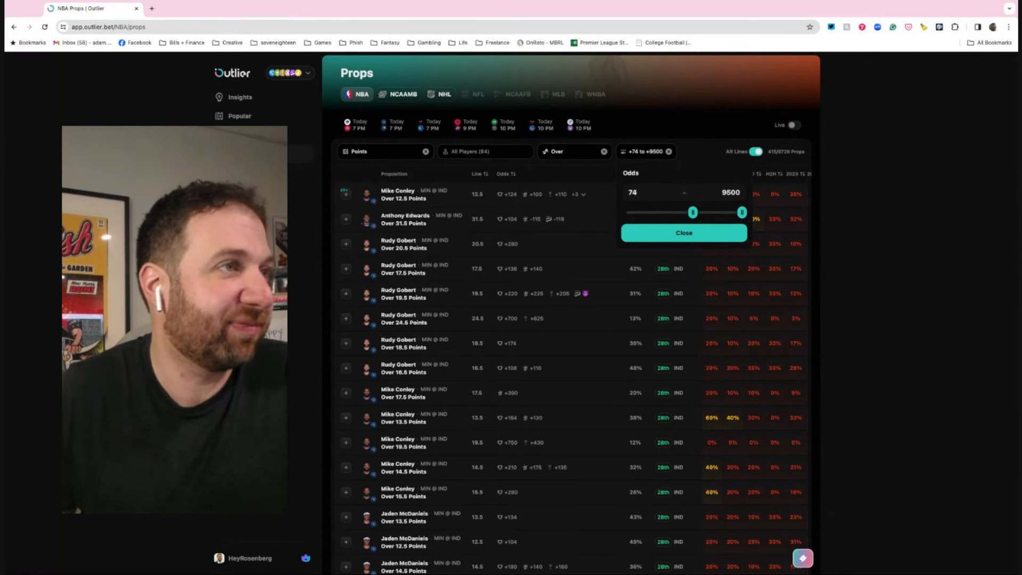
{"action": "left_click_drag", "start_coordinate": [692, 212], "coordinate": [695, 212]}
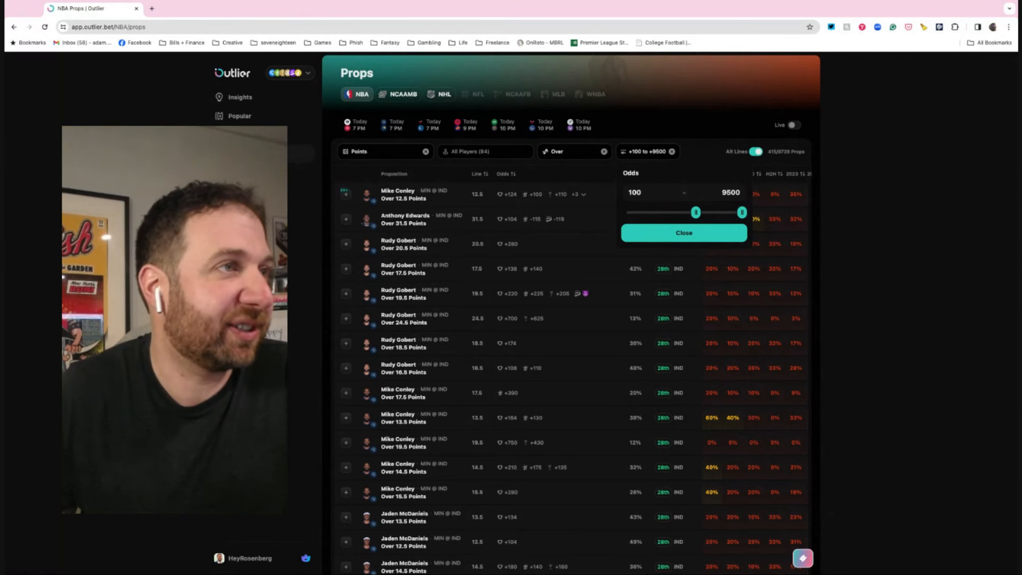
{"action": "left_click", "coordinate": [684, 233]}
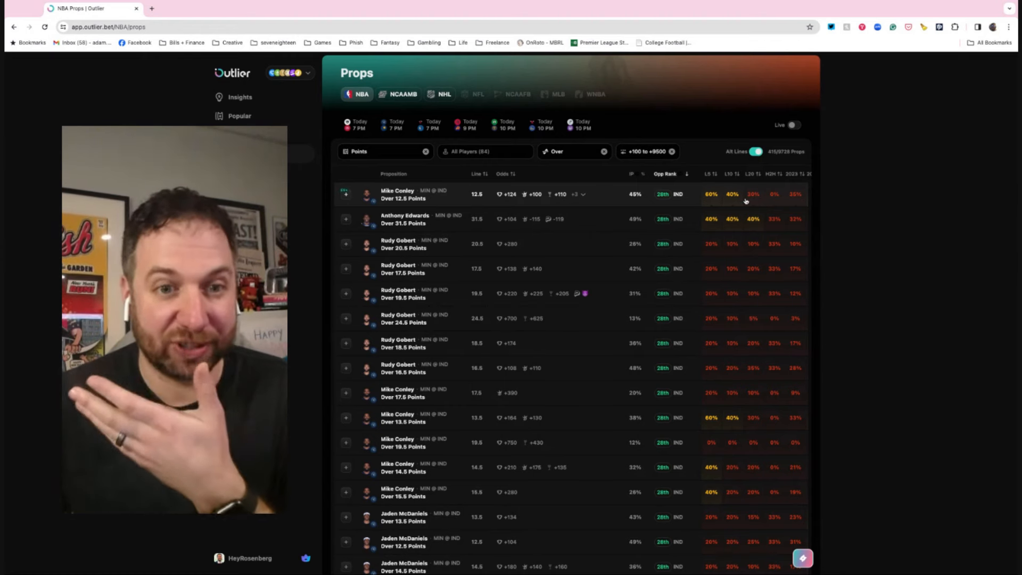
{"action": "mouse_move", "coordinate": [789, 201]}
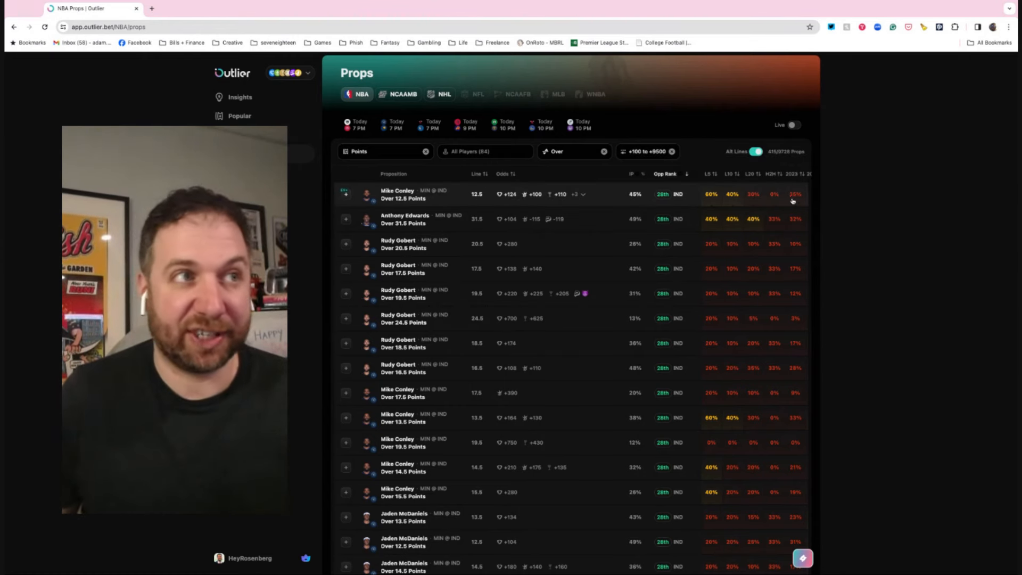
{"action": "mouse_move", "coordinate": [768, 174]}
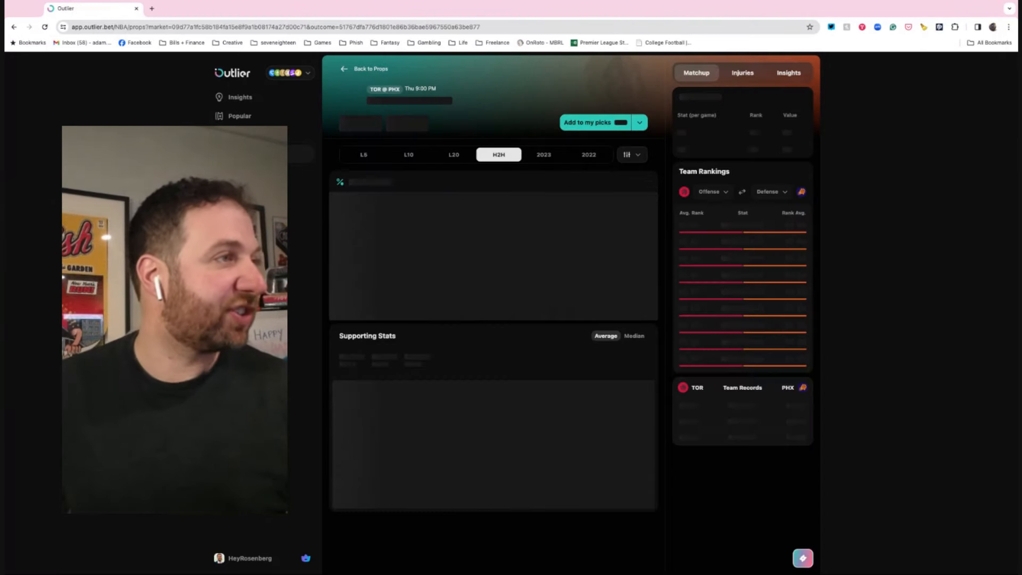
Step: Add Jusuf Nurkic Over 13.5 Points to picks and view his head-to-head history vs Toronto
{"action": "left_click", "coordinate": [425, 121]}
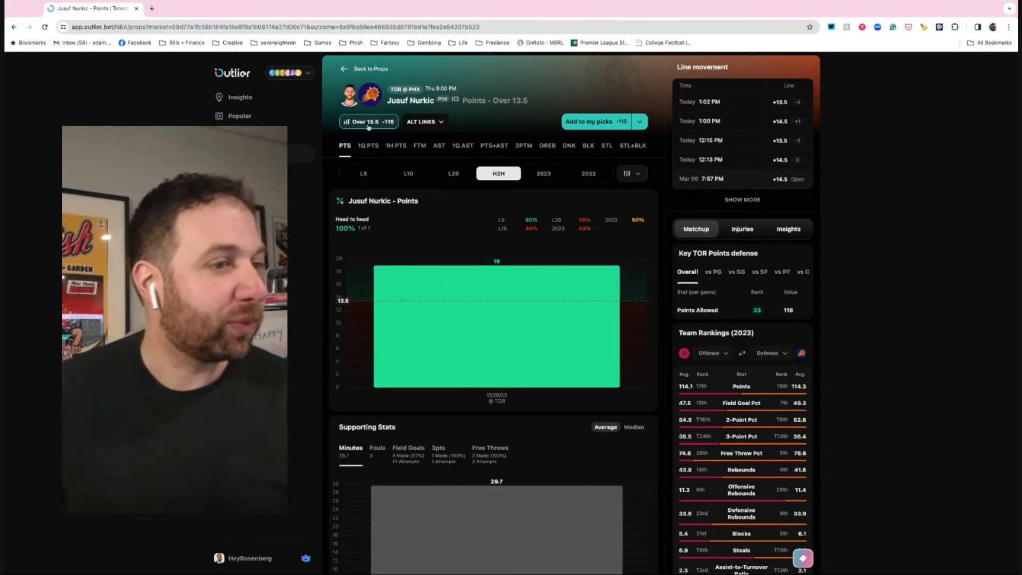
{"action": "left_click", "coordinate": [588, 122]}
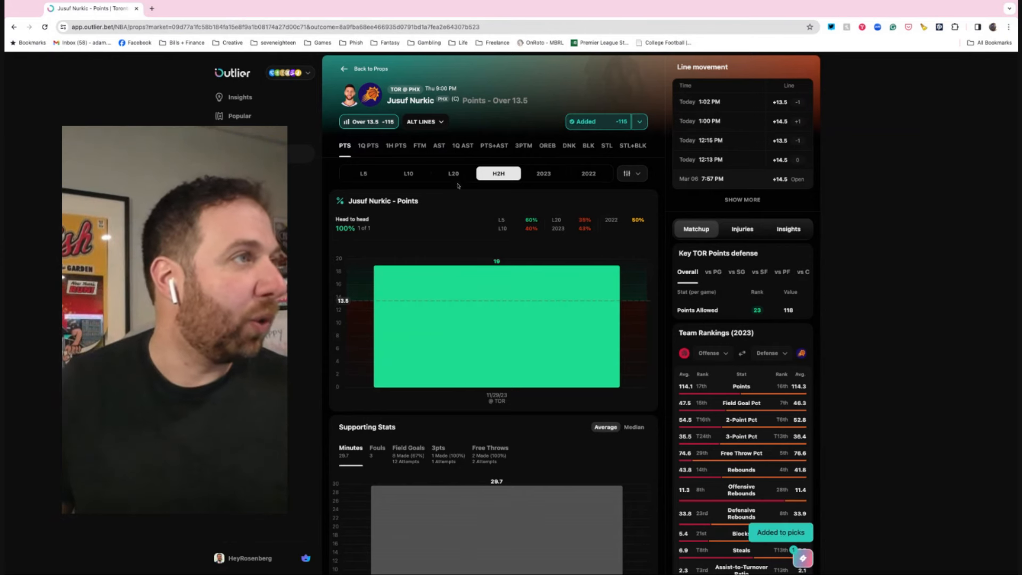
{"action": "left_click", "coordinate": [452, 173]}
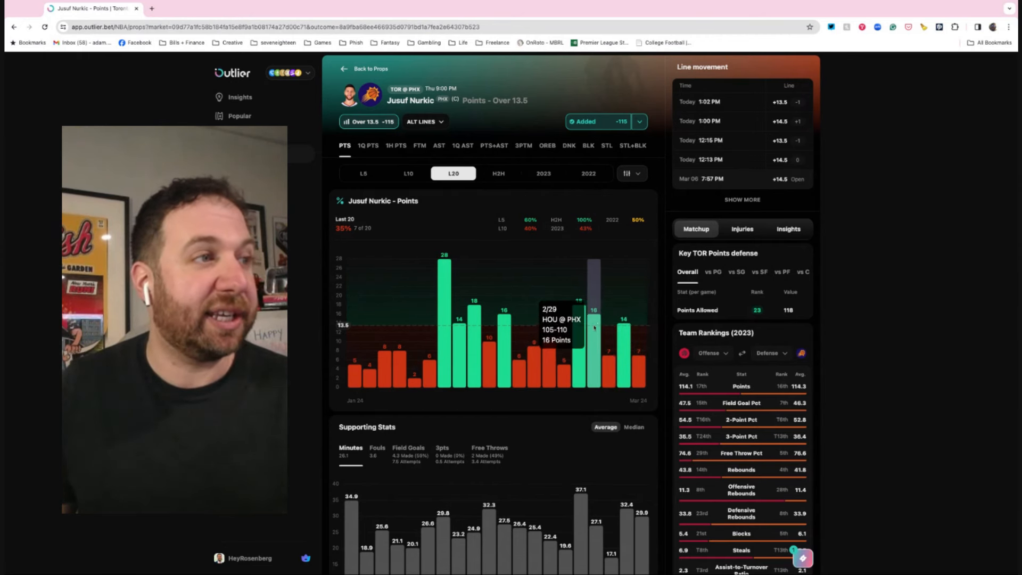
{"action": "mouse_move", "coordinate": [473, 313]}
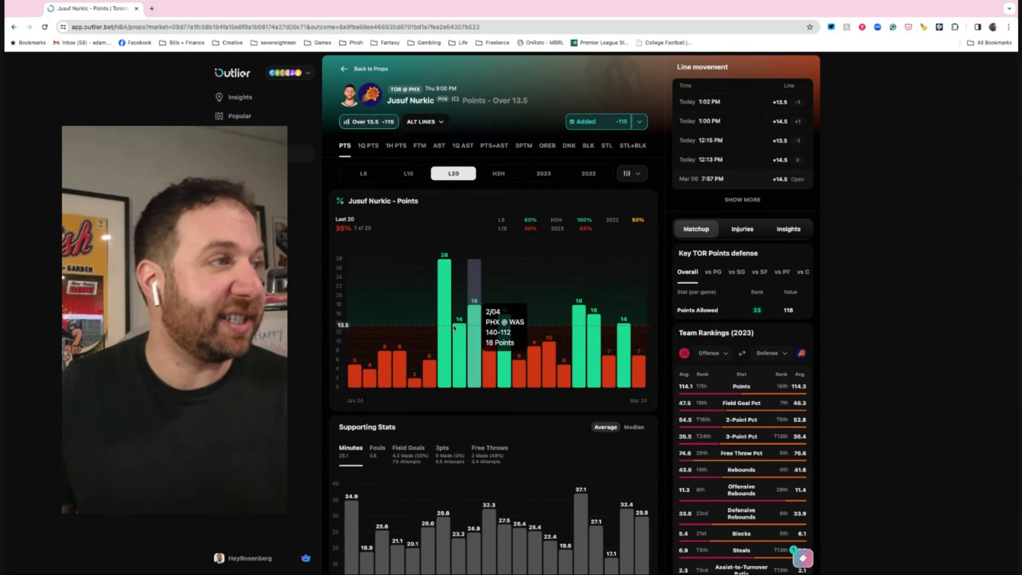
{"action": "left_click", "coordinate": [497, 174]}
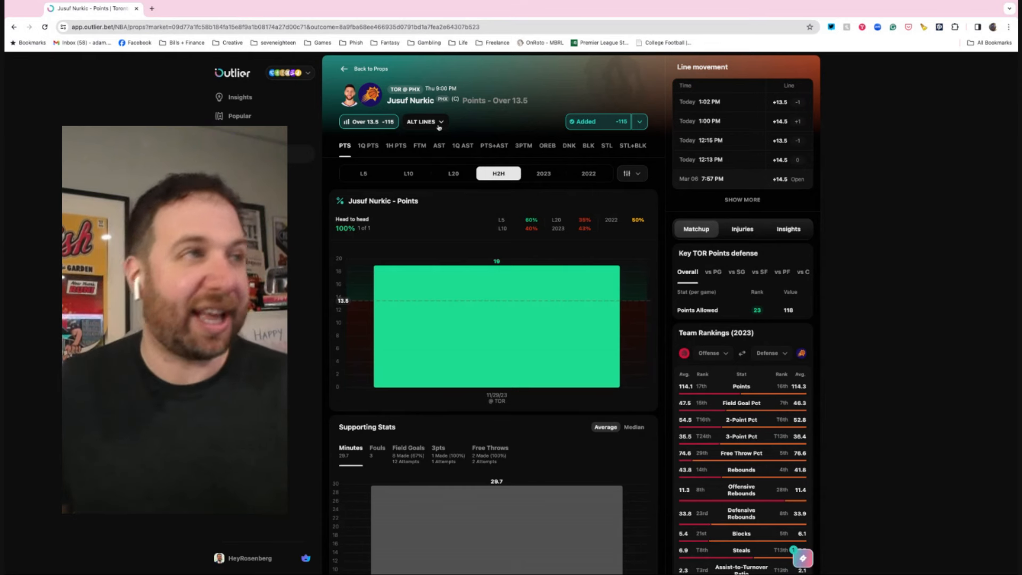
Step: Add Nurkic's Over 14.5, Over 16.5 and Over 19.5 alt lines to My Picks
{"action": "left_click", "coordinate": [423, 121]}
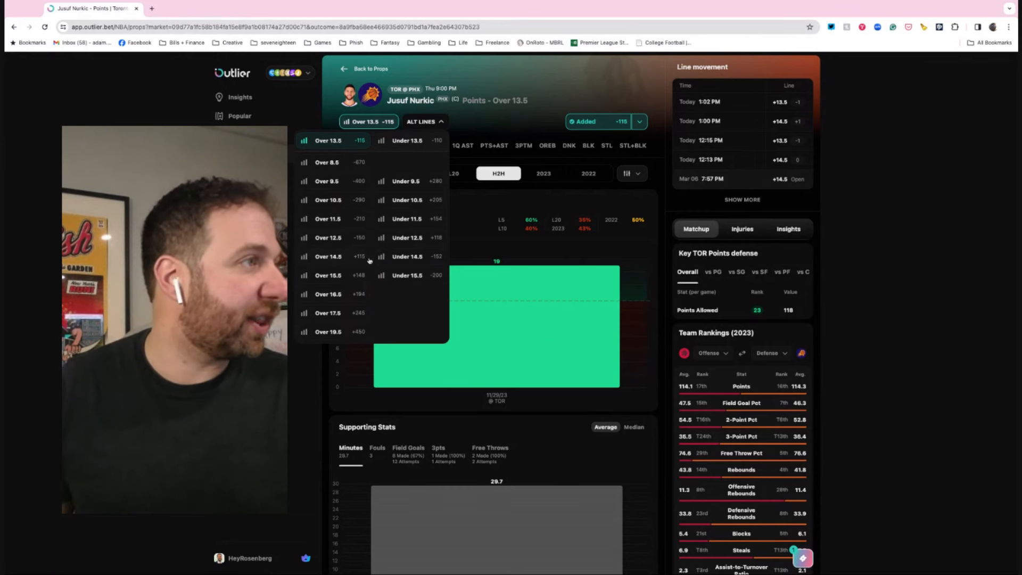
{"action": "left_click", "coordinate": [327, 257]}
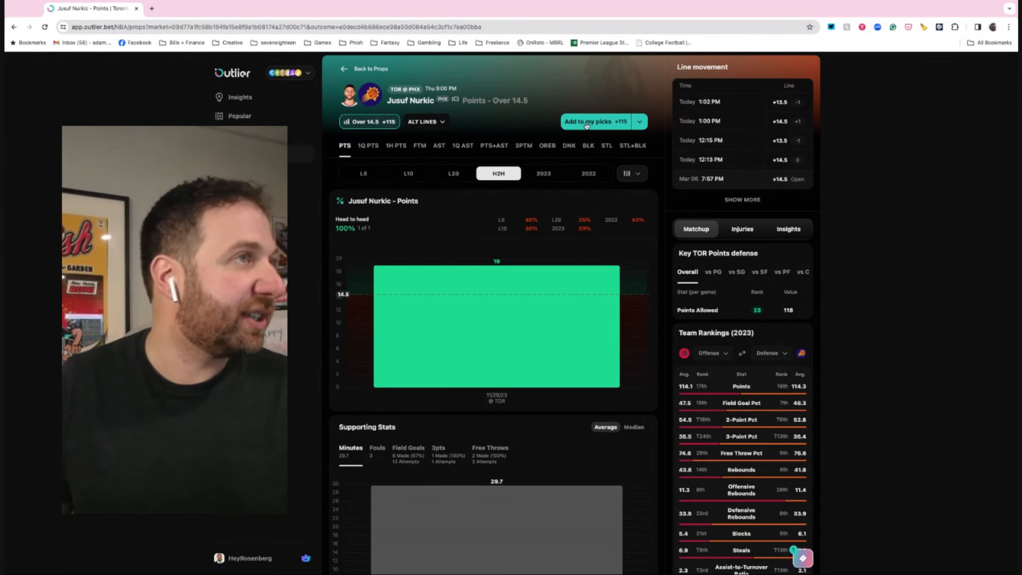
{"action": "left_click", "coordinate": [588, 121]}
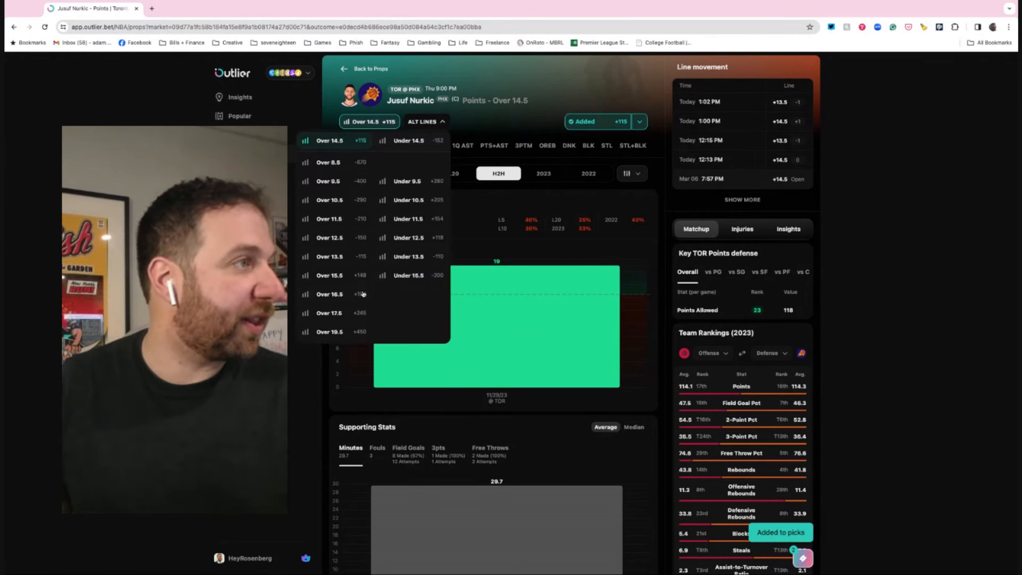
{"action": "left_click", "coordinate": [328, 293]}
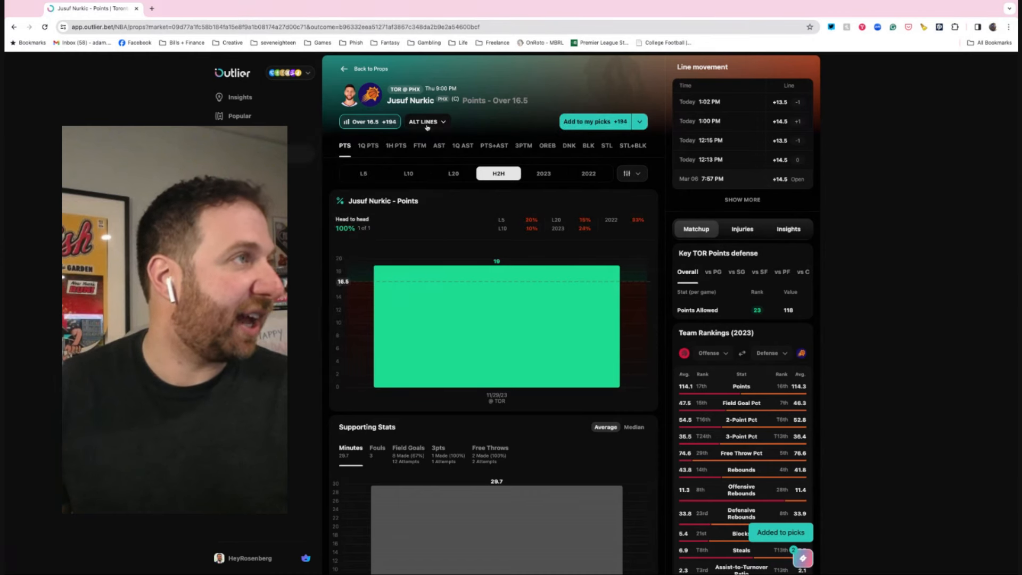
{"action": "left_click", "coordinate": [425, 121]}
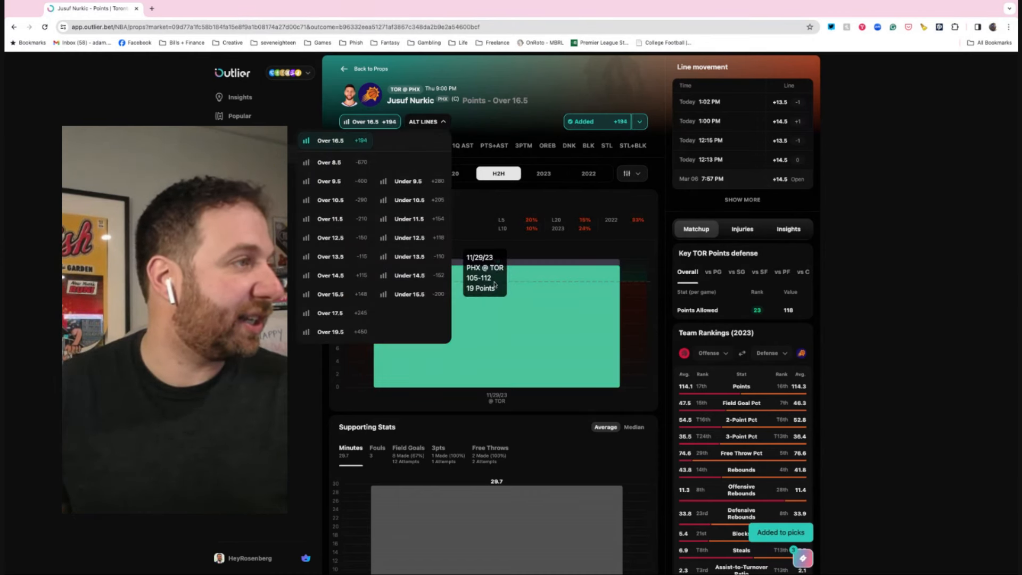
{"action": "left_click", "coordinate": [330, 331]}
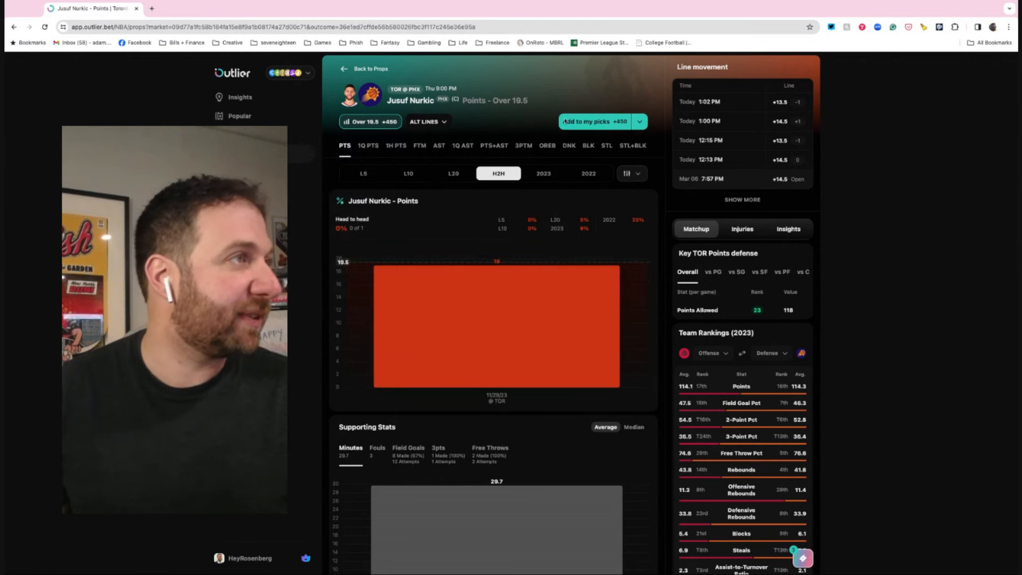
{"action": "left_click", "coordinate": [593, 121]}
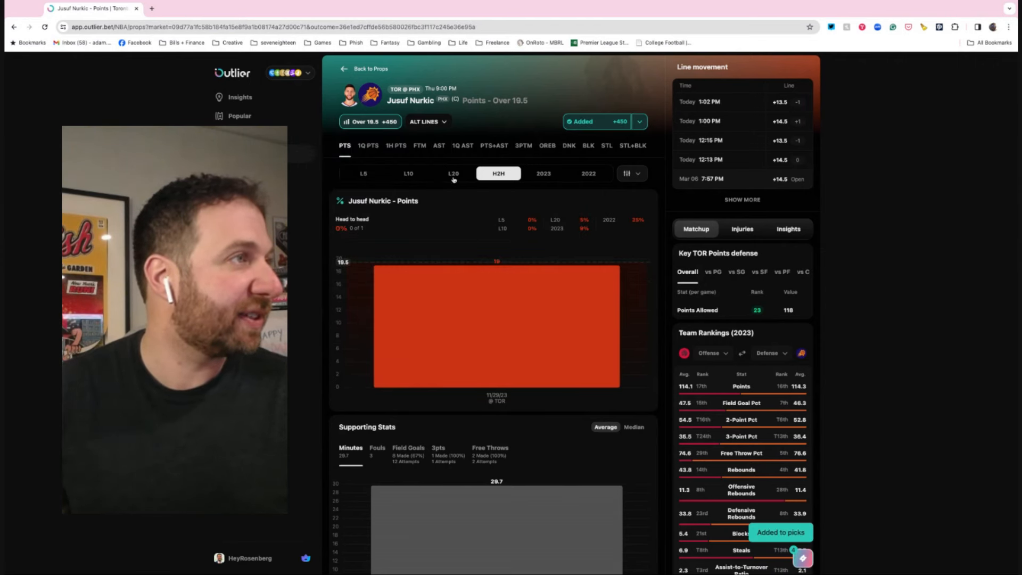
Step: Add Nurkic's Over 17.5 alt line to My Picks with the last-20-games chart shown
{"action": "left_click", "coordinate": [453, 174]}
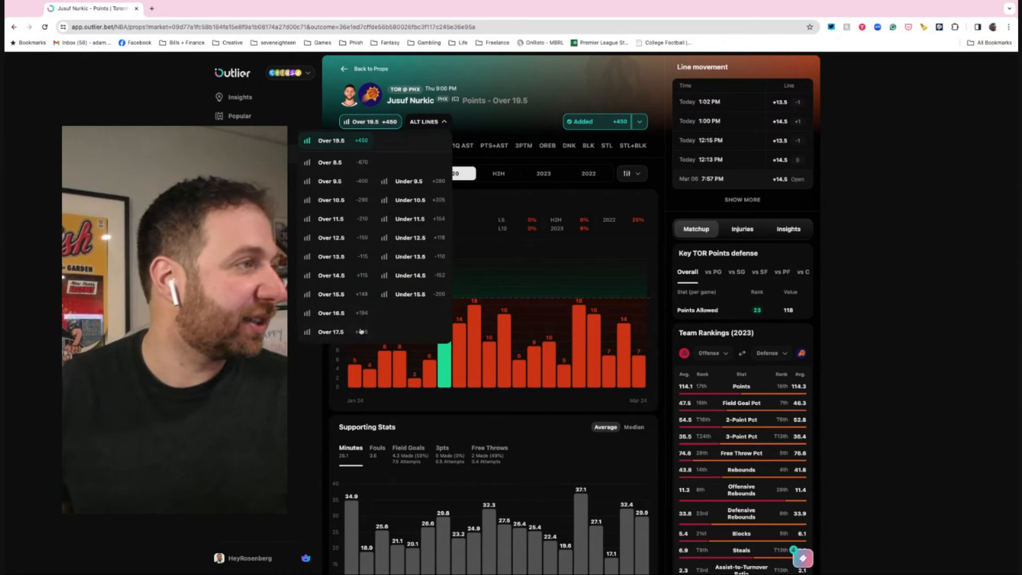
{"action": "left_click", "coordinate": [330, 331]}
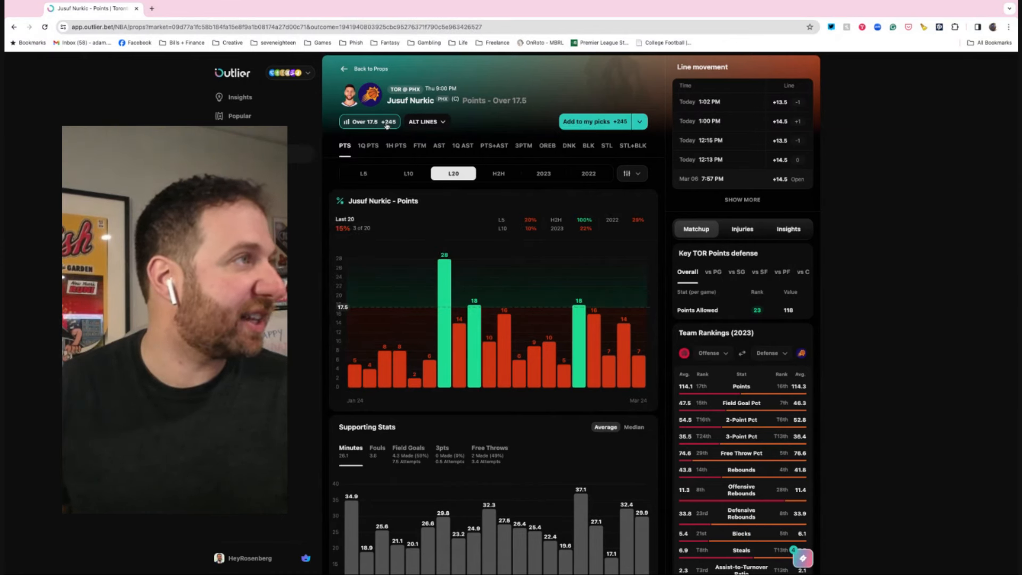
{"action": "left_click", "coordinate": [590, 121]}
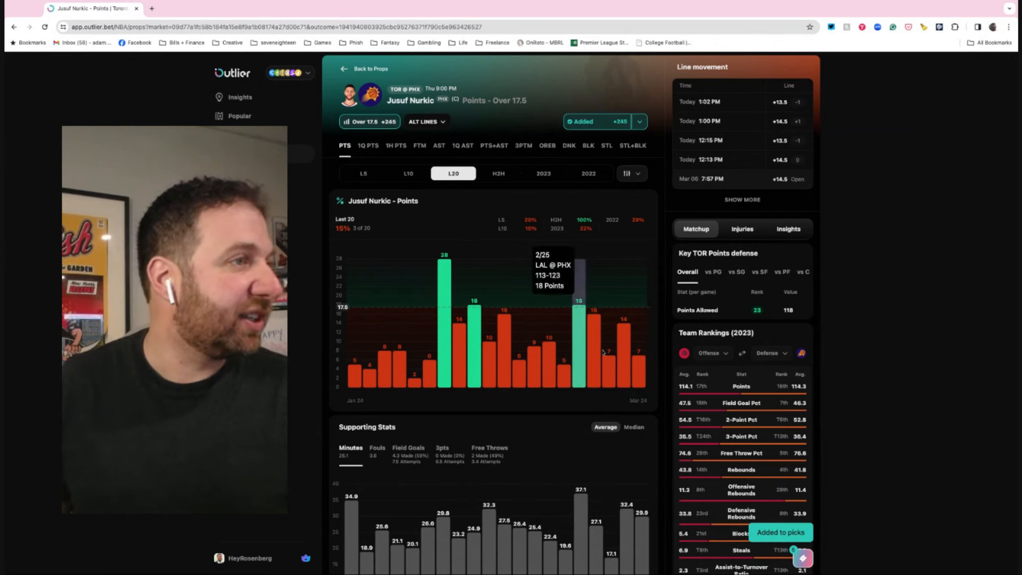
{"action": "mouse_move", "coordinate": [819, 476]}
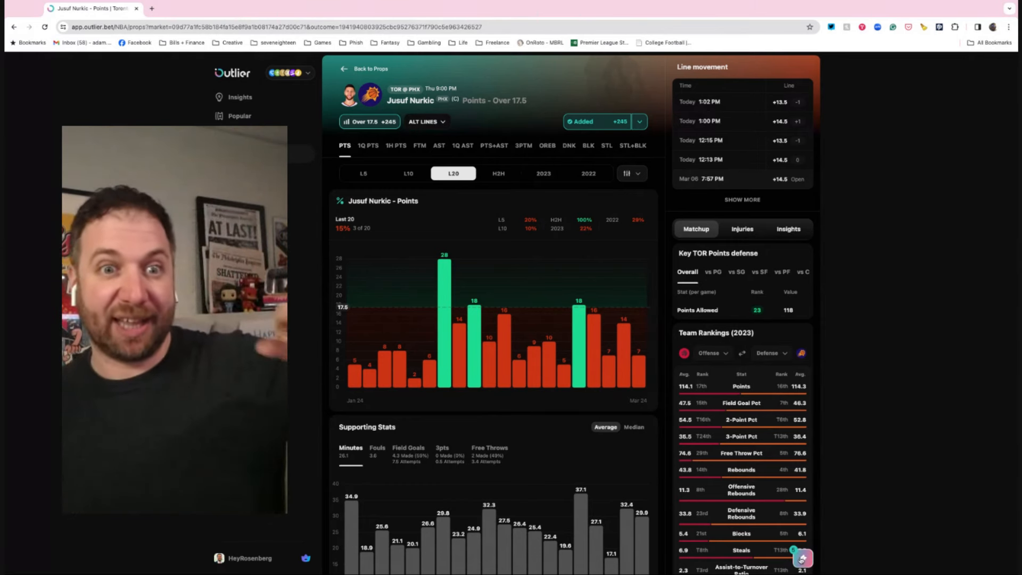
Step: Remove the Over 13.5 pick, leaving Nurkic's Over 14.5, 16.5, 19.5 and 17.5 lines in My Picks
{"action": "left_click", "coordinate": [423, 122]}
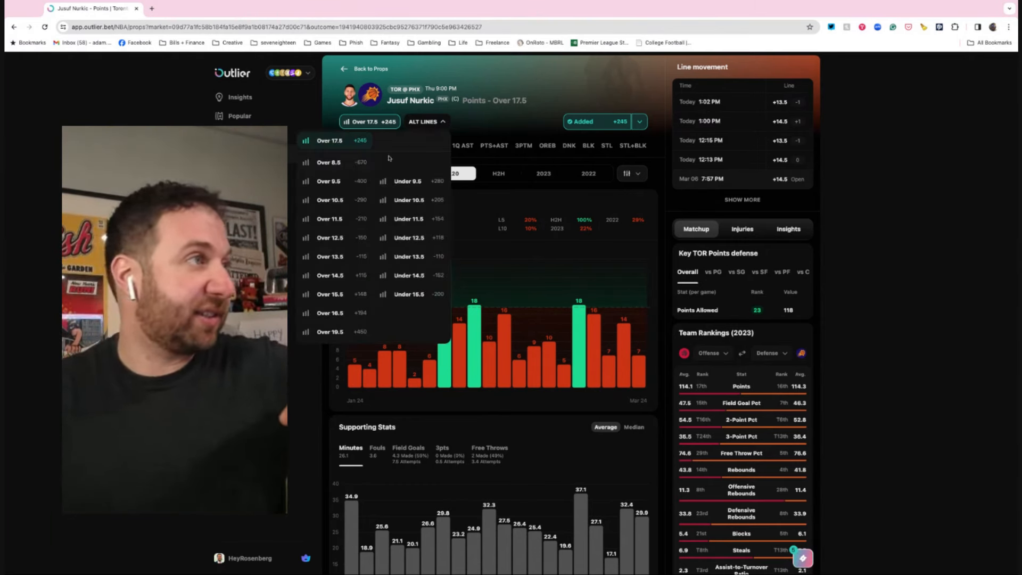
{"action": "left_click", "coordinate": [329, 256]}
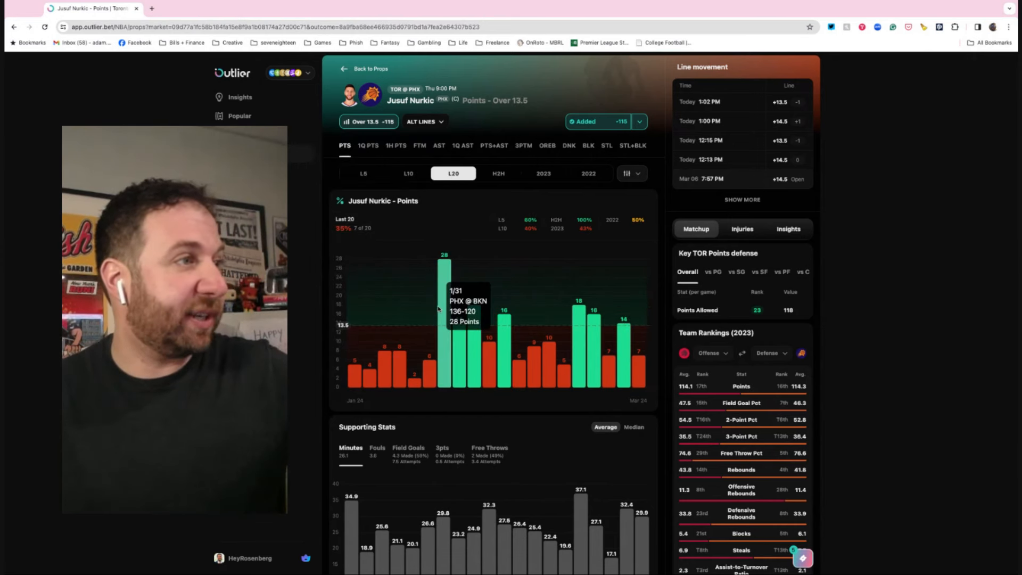
{"action": "left_click", "coordinate": [498, 173]}
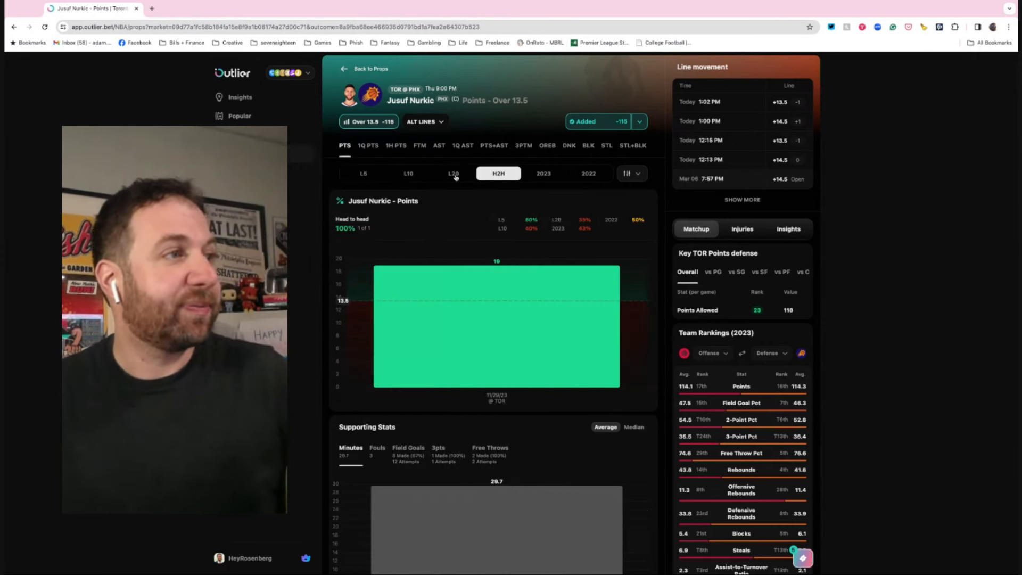
{"action": "left_click", "coordinate": [452, 173]}
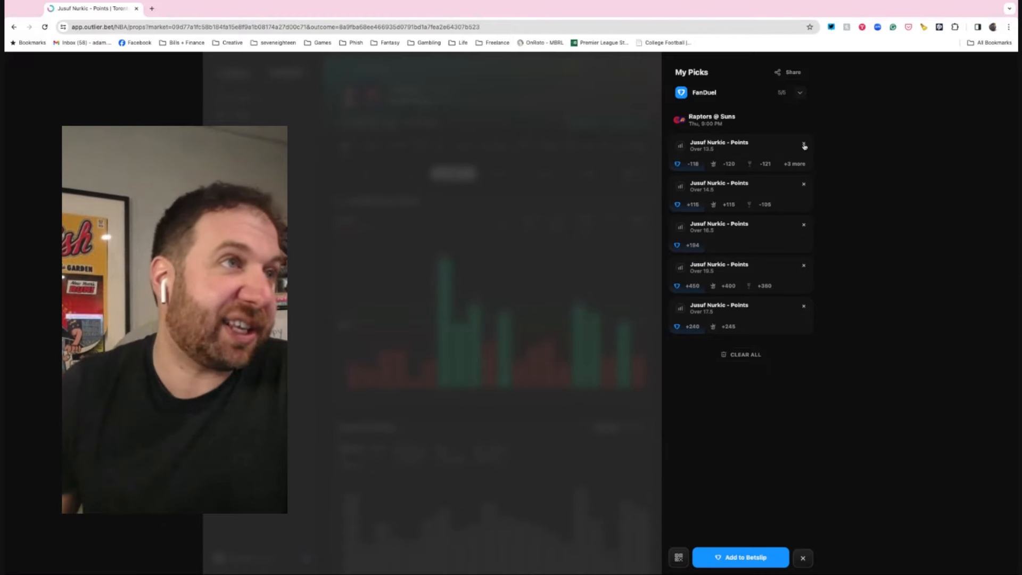
{"action": "left_click", "coordinate": [804, 144]}
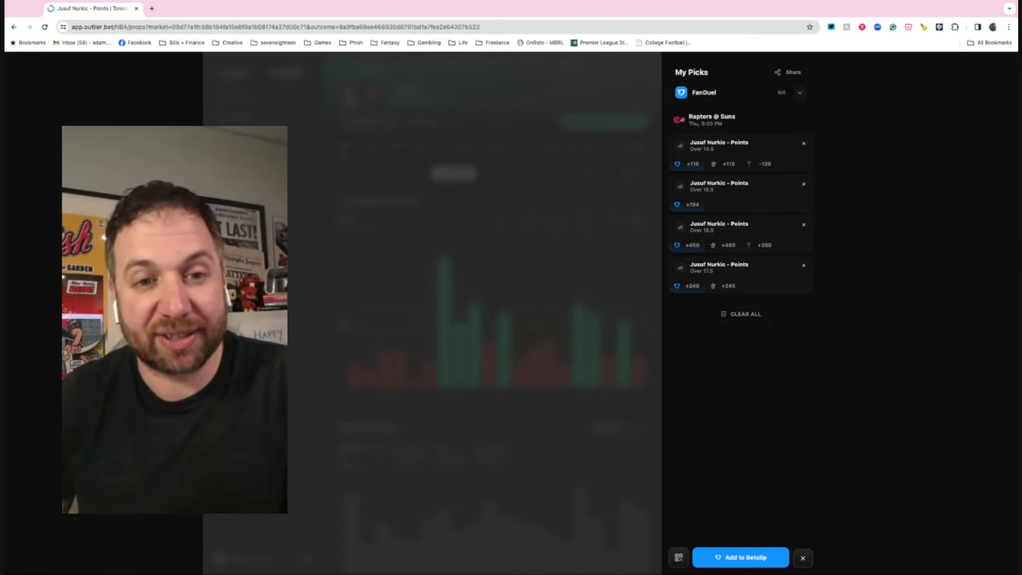